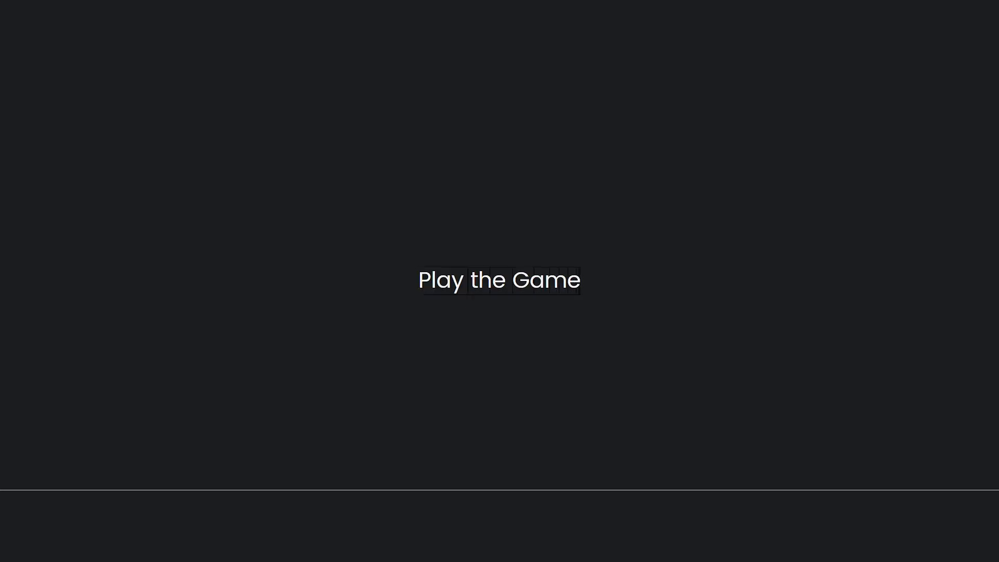
Advance the slideshow to the 'Thank You for Watching!' slide over the Plutonium logo
{"action": "left_click", "coordinate": [500, 280]}
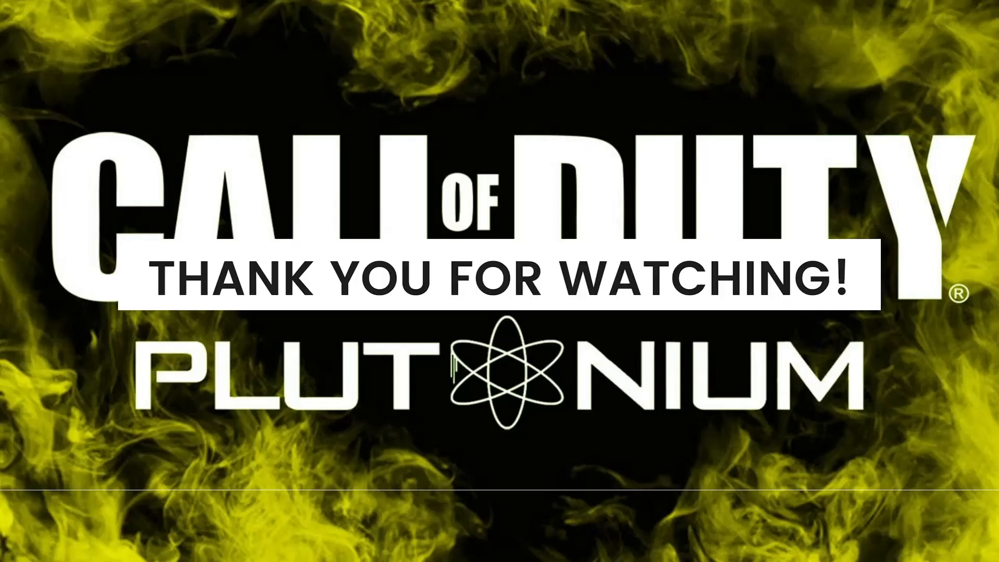